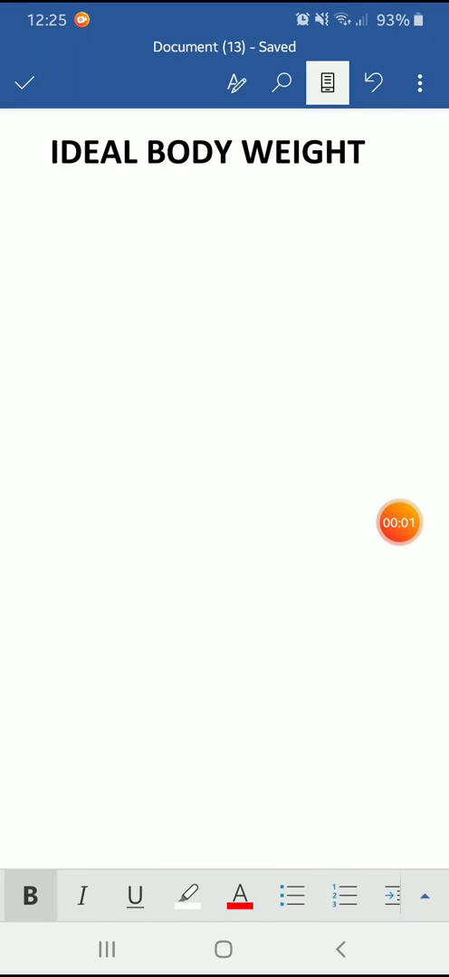
Start a new bold line under the IDEAL BODY WEIGHT title and begin the word 'Form'.
{"action": "left_click", "coordinate": [362, 152]}
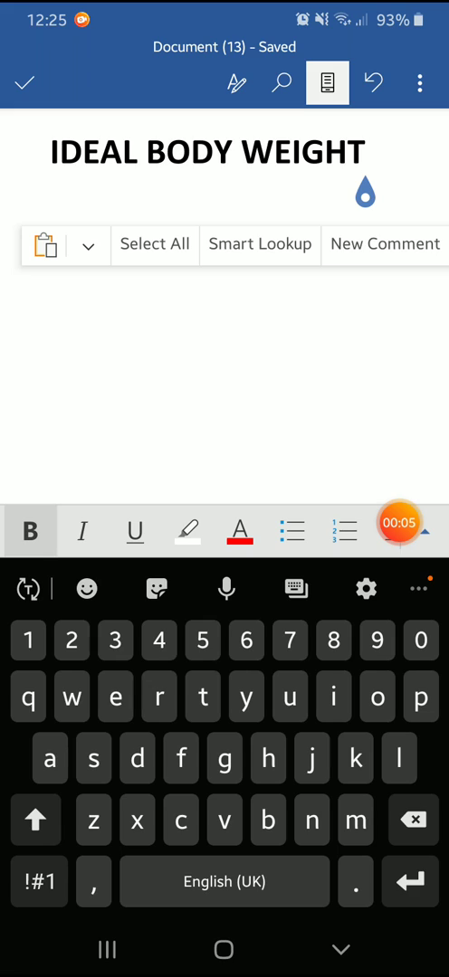
{"action": "left_click", "coordinate": [36, 820]}
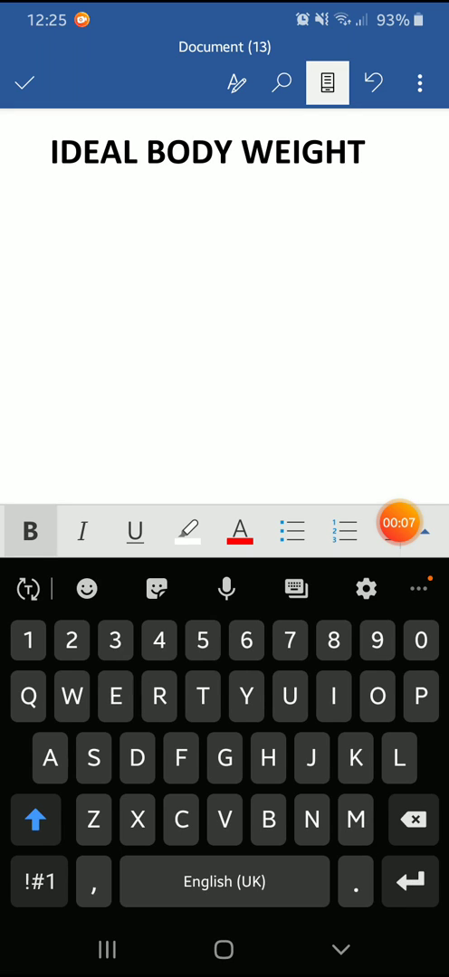
{"action": "left_click", "coordinate": [54, 217]}
{"action": "type", "text": "Form"}
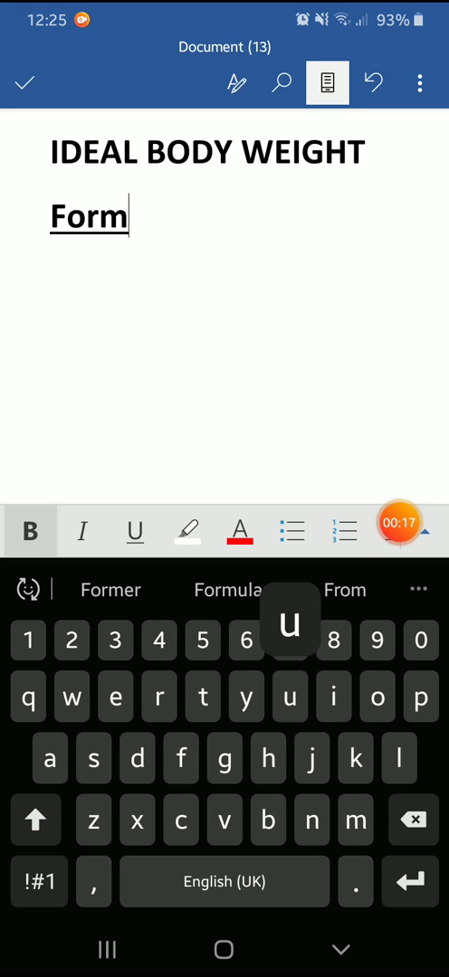
Finish the 'Formula no. 1' heading and begin the 'For male:' line.
{"action": "type", "text": "ula no. 1"}
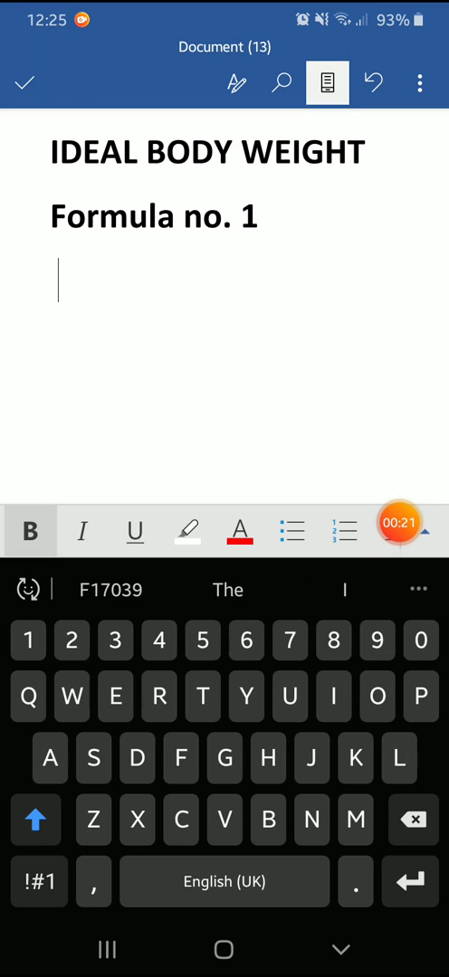
{"action": "type", "text": "For mak"}
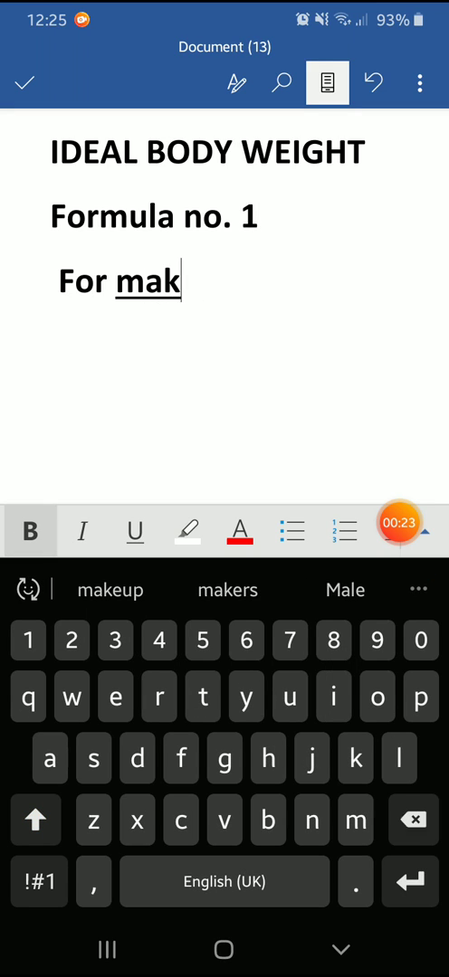
{"action": "type", "text": "le"}
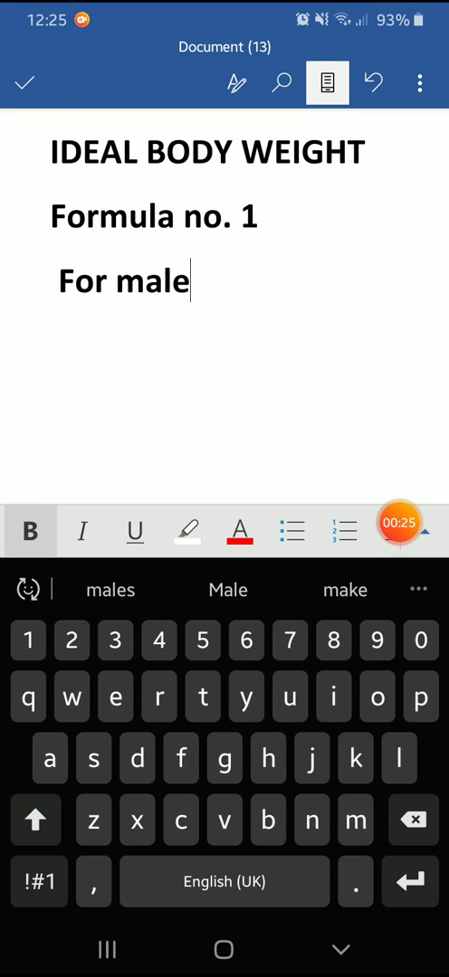
{"action": "type", "text": ":"}
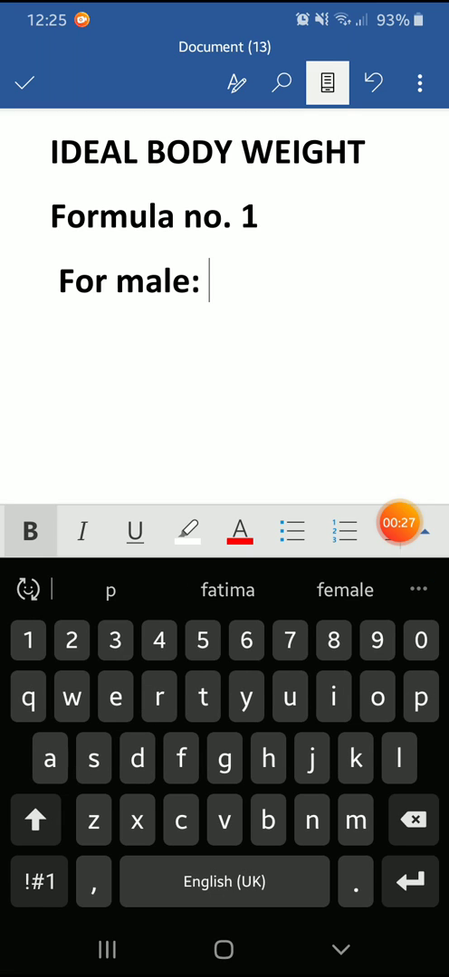
Complete the male formula as 106+6×(inches) using the symbols keyboard.
{"action": "type", "text": "106"}
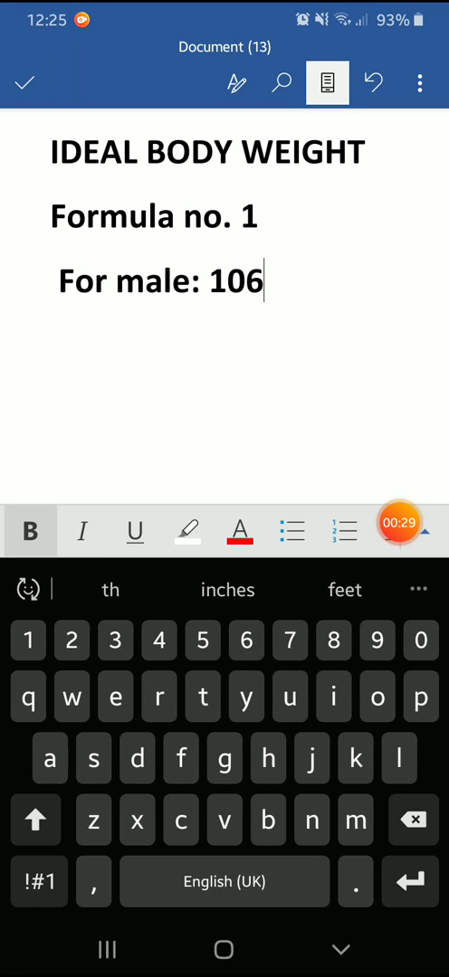
{"action": "left_click", "coordinate": [38, 882]}
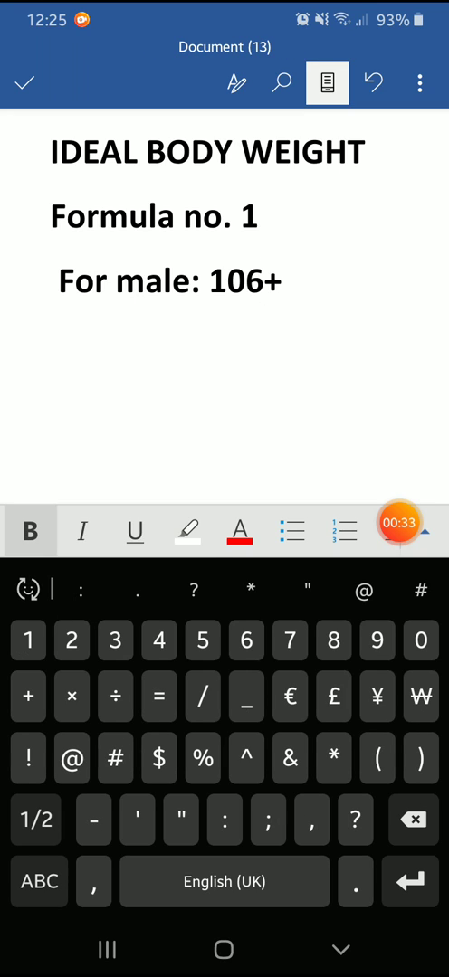
{"action": "type", "text": "6×(inches"}
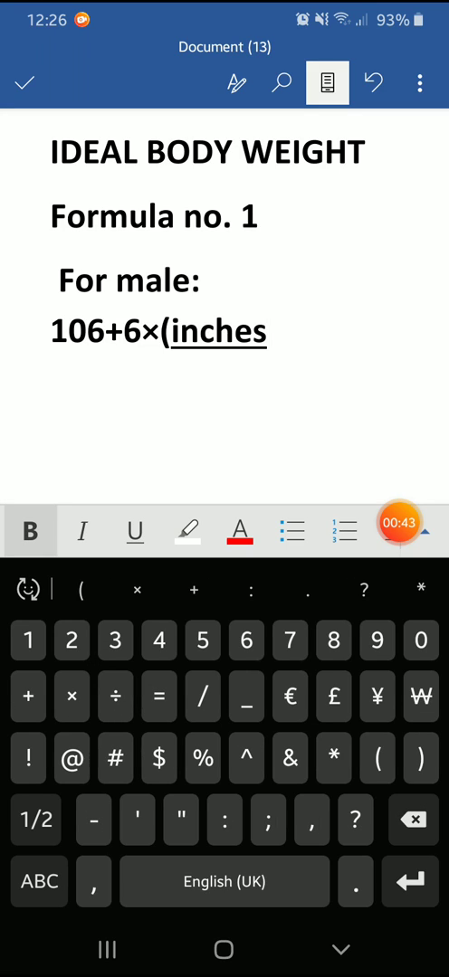
{"action": "type", "text": ")"}
{"action": "type", "text": "F"}
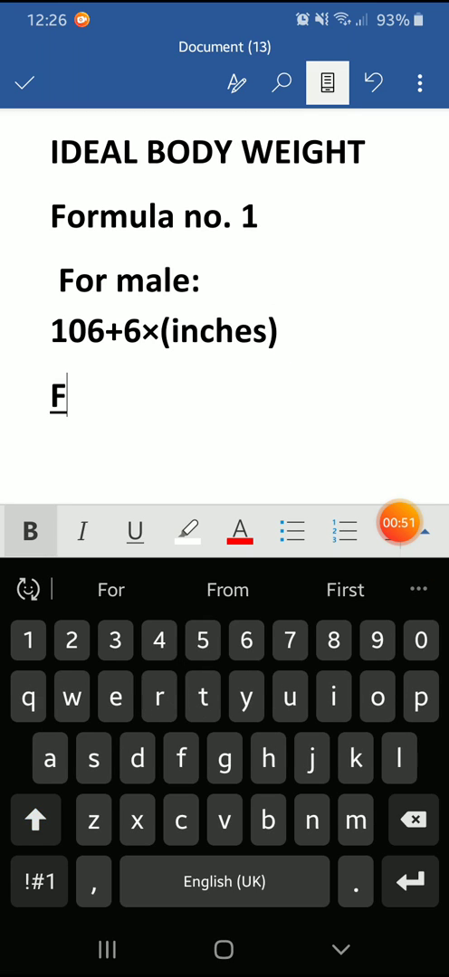
Add the 'For female' line followed by the formula 100+5(inches).
{"action": "type", "text": "or demale"}
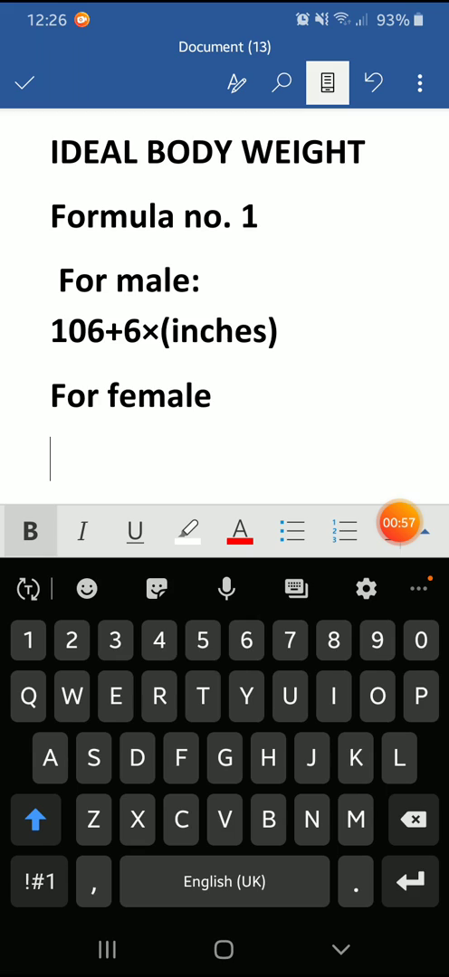
{"action": "type", "text": "100"}
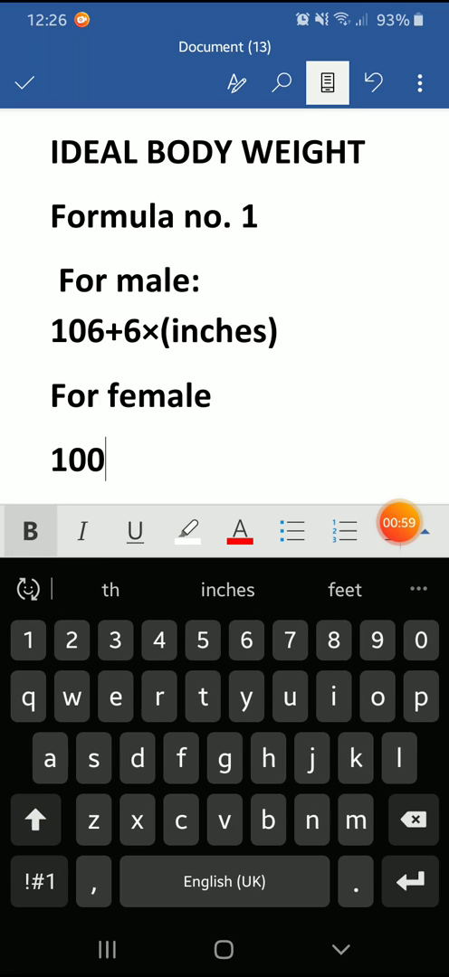
{"action": "left_click", "coordinate": [38, 882]}
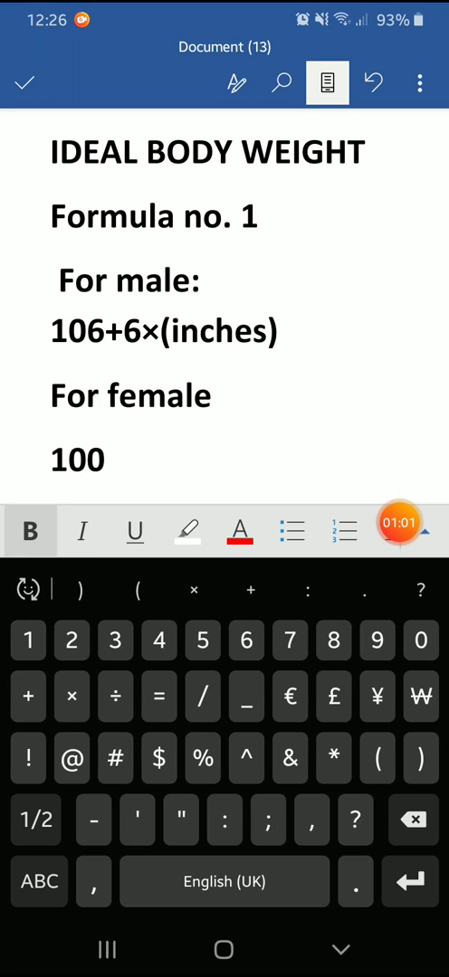
{"action": "type", "text": "+5"}
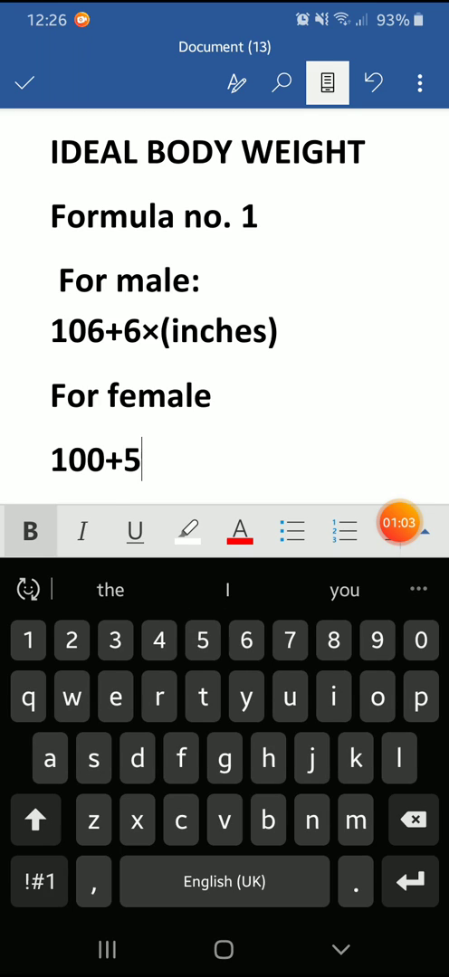
{"action": "type", "text": "("}
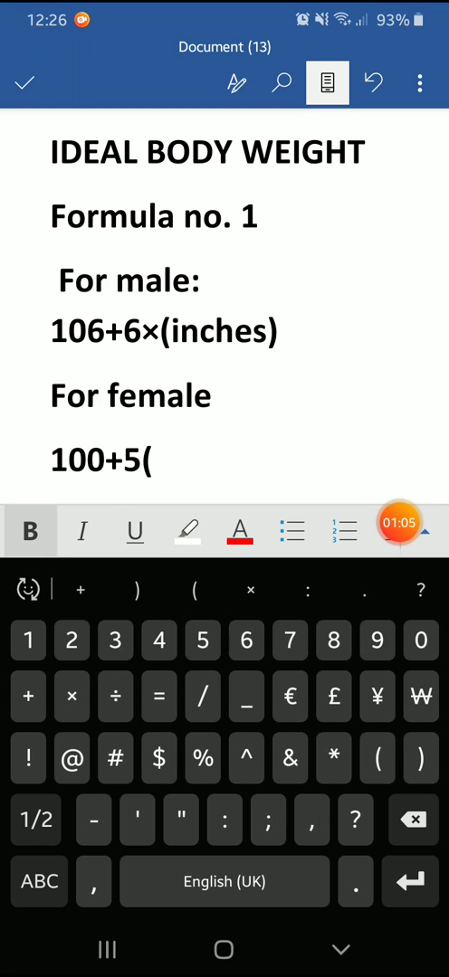
{"action": "type", "text": "inche"}
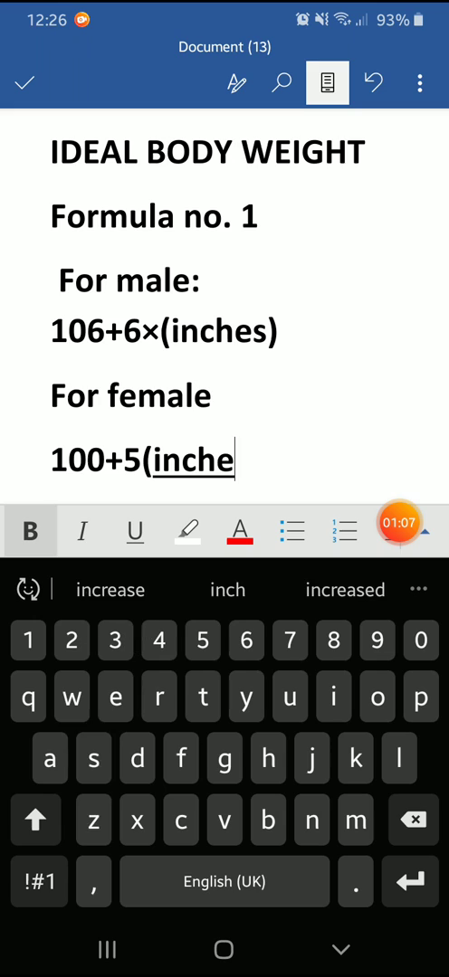
{"action": "type", "text": "s"}
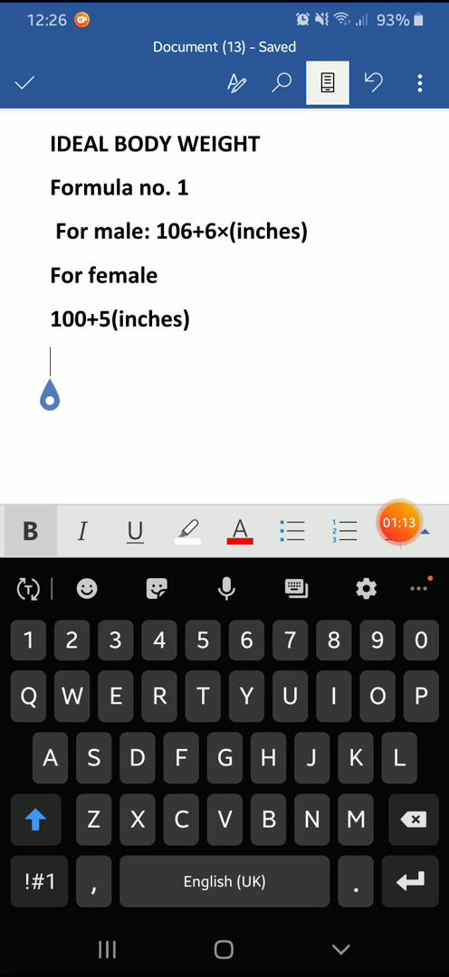
Add a 'For example:' line after the female formula.
{"action": "type", "text": "For"}
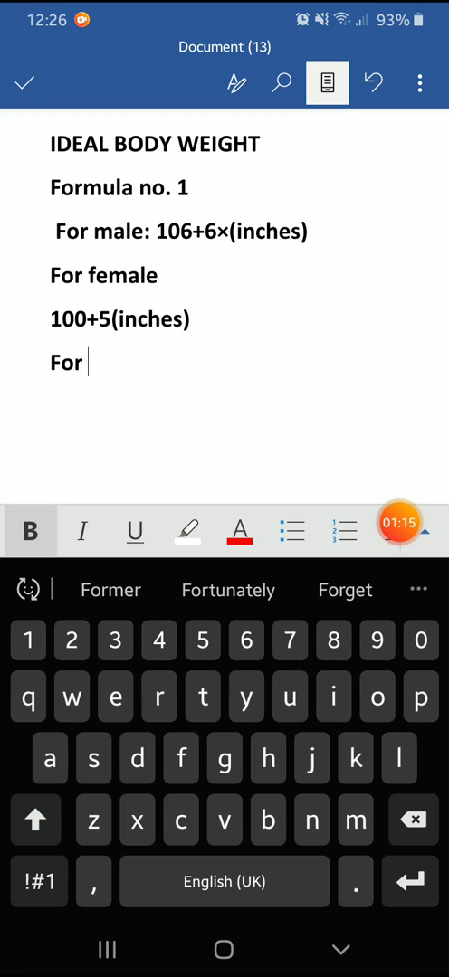
{"action": "type", "text": "example"}
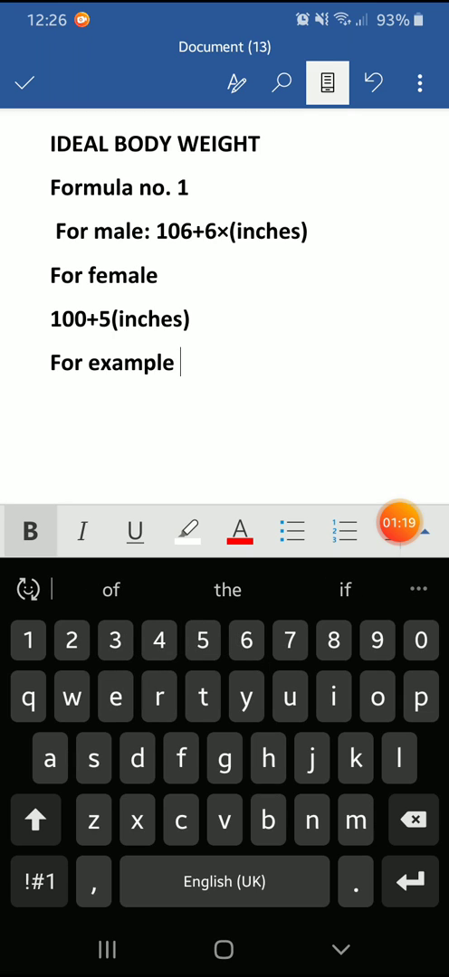
{"action": "type", "text": ":"}
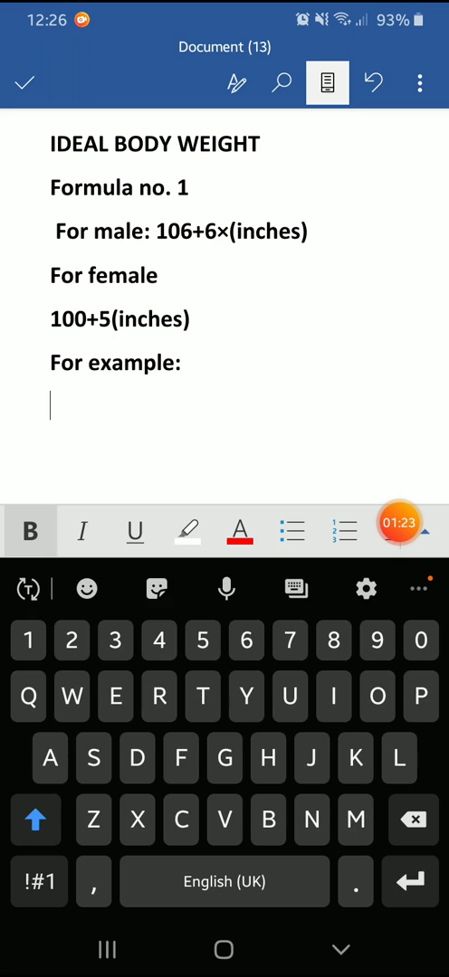
Write the example subject 'Male : 5'7' and move to the next line.
{"action": "type", "text": "Male"}
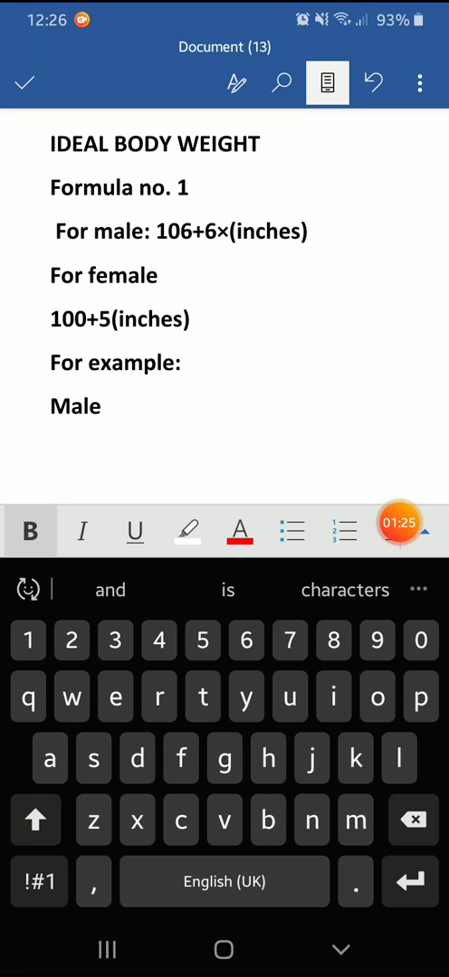
{"action": "type", "text": ": 5"}
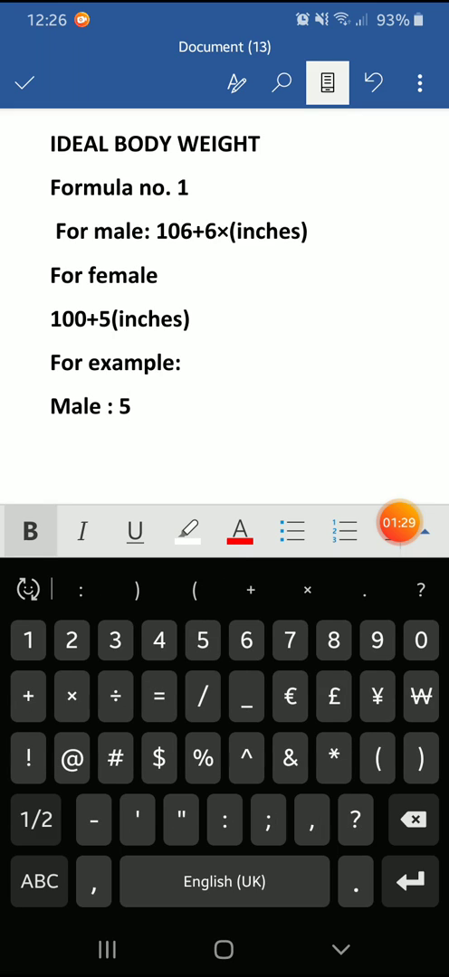
{"action": "type", "text": "7"}
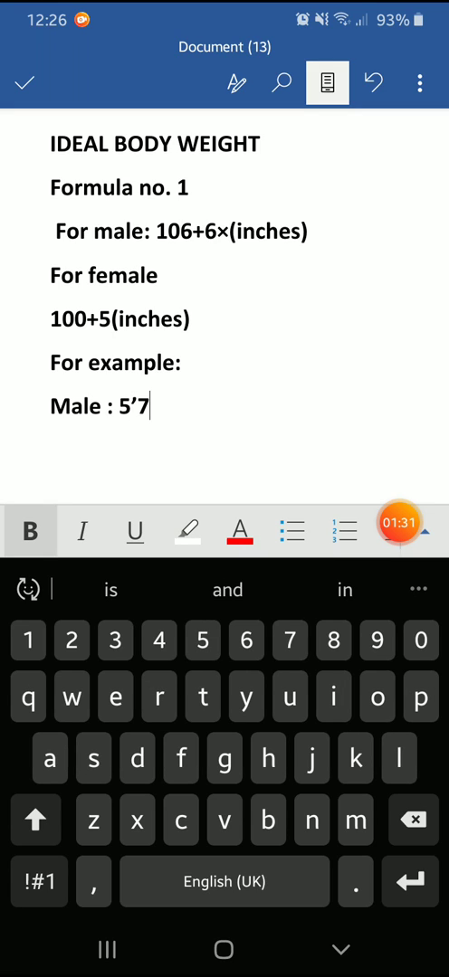
{"action": "key", "text": "enter"}
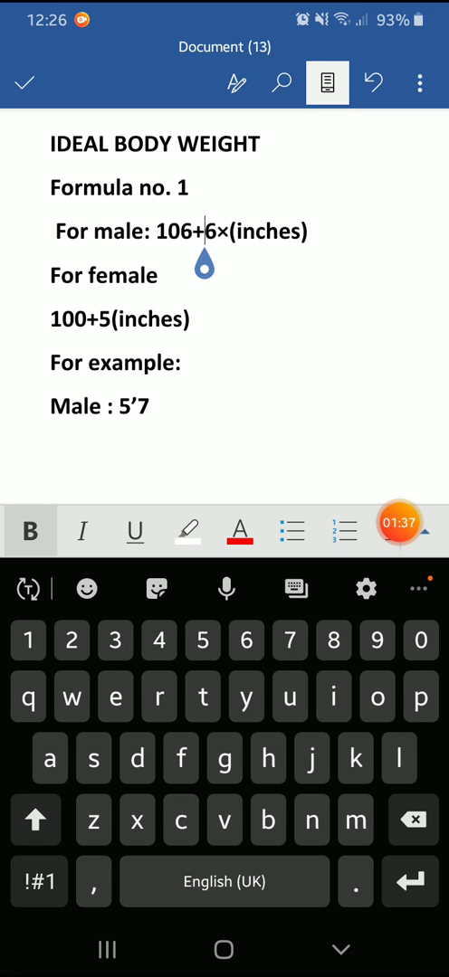
Write the calculation lines 106+6×7 and =106+42.
{"action": "type", "text": "106"}
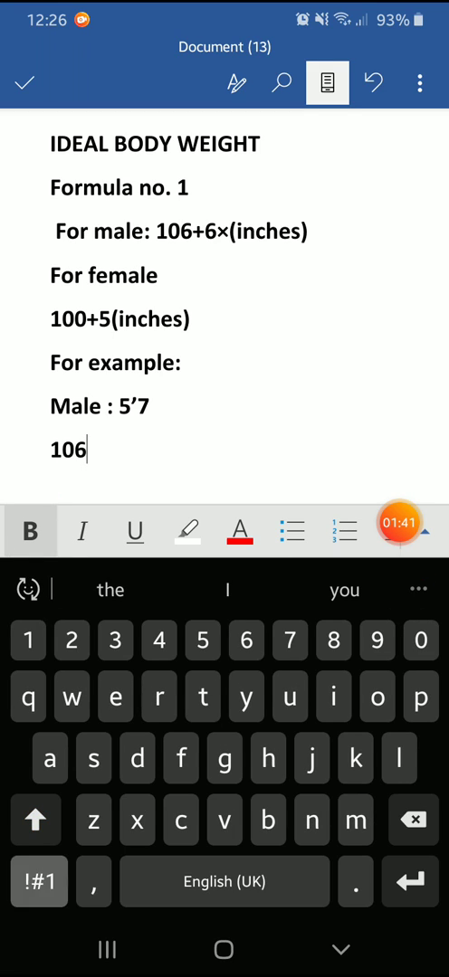
{"action": "left_click", "coordinate": [38, 882]}
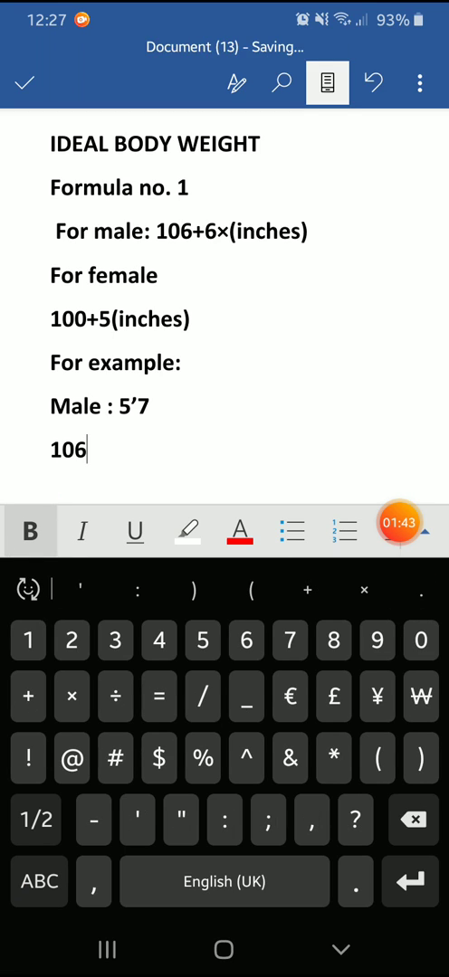
{"action": "type", "text": "+6"}
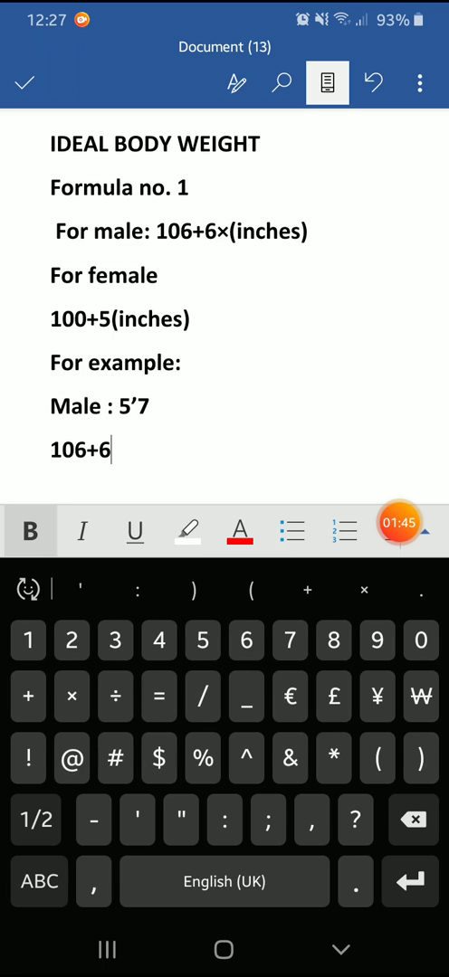
{"action": "type", "text": "×7"}
{"action": "type", "text": "="}
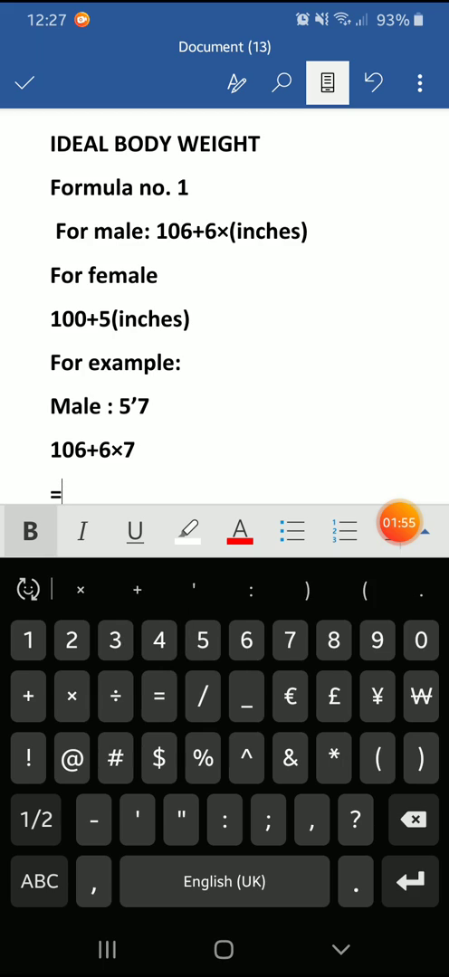
{"action": "type", "text": "106+"}
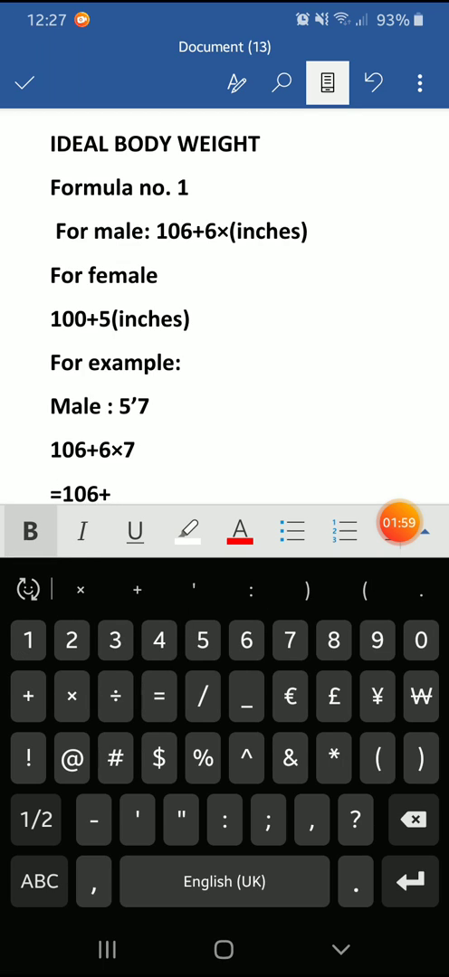
{"action": "type", "text": "42"}
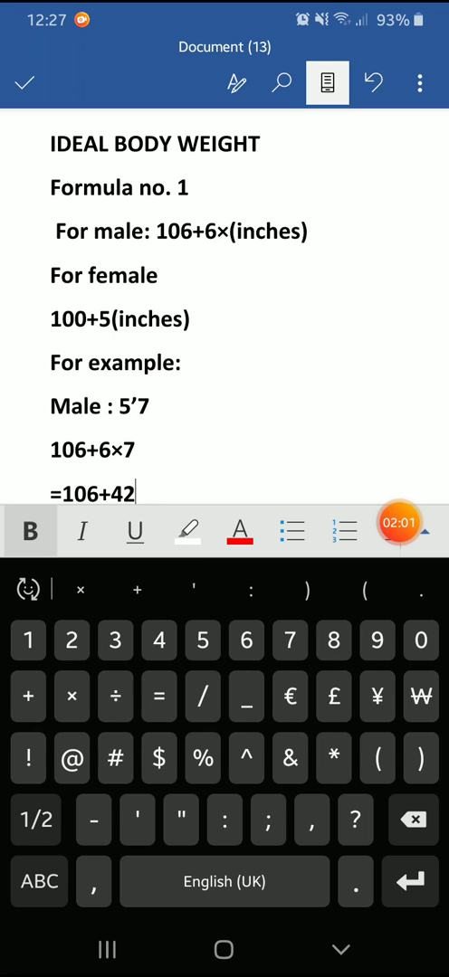
{"action": "key", "text": "enter"}
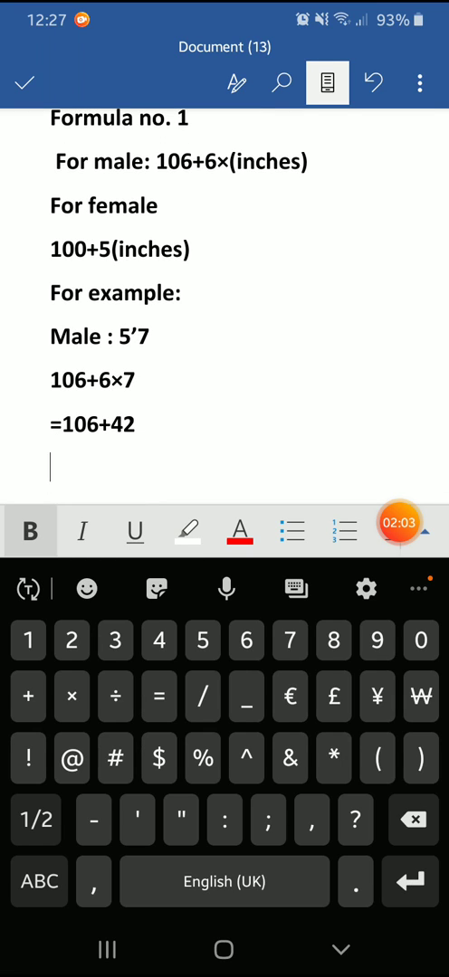
Add the result 168lbs, then 'Into kg', 168/2.2 and 67kg.
{"action": "type", "text": "168"}
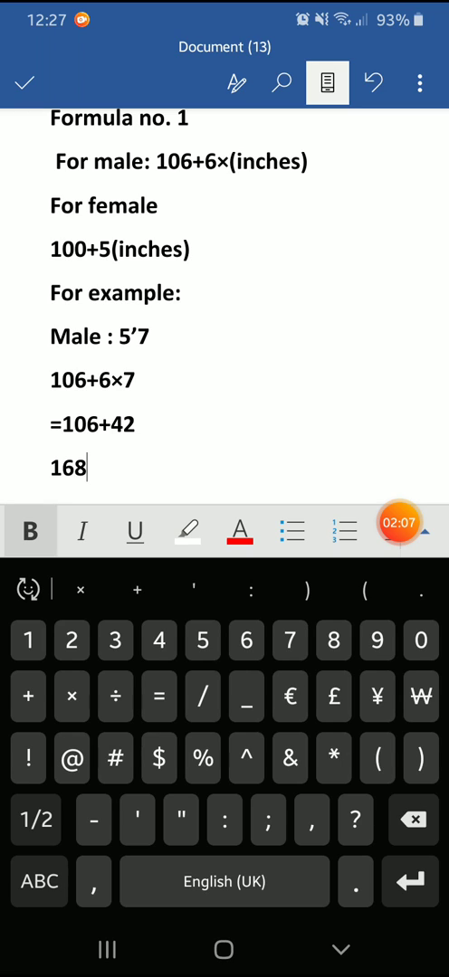
{"action": "type", "text": "p"}
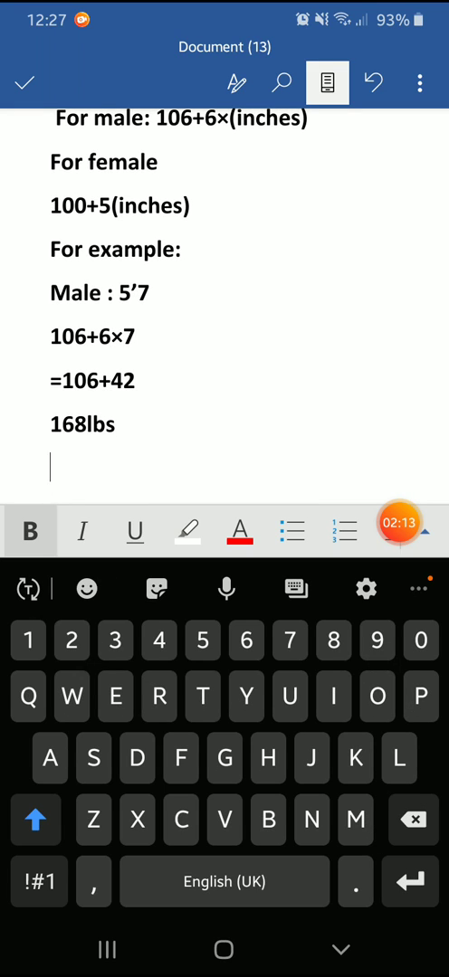
{"action": "type", "text": "Into kg"}
{"action": "type", "text": "168/"}
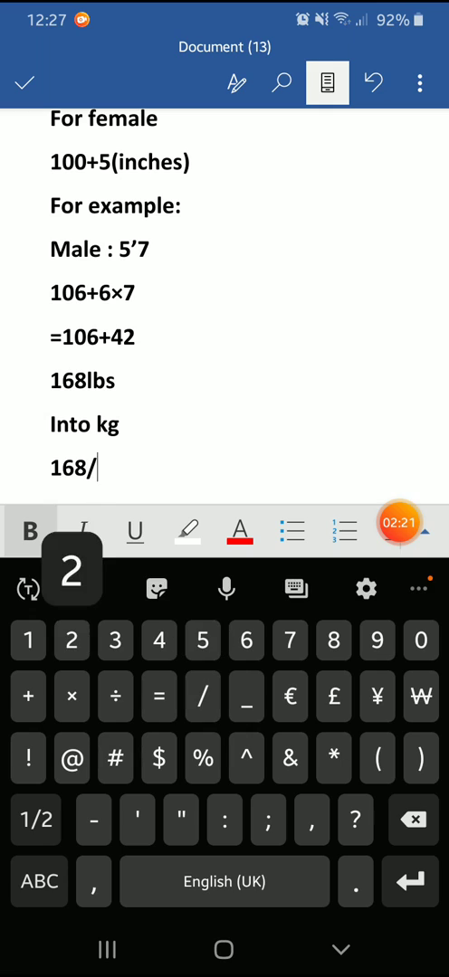
{"action": "type", "text": "2.2"}
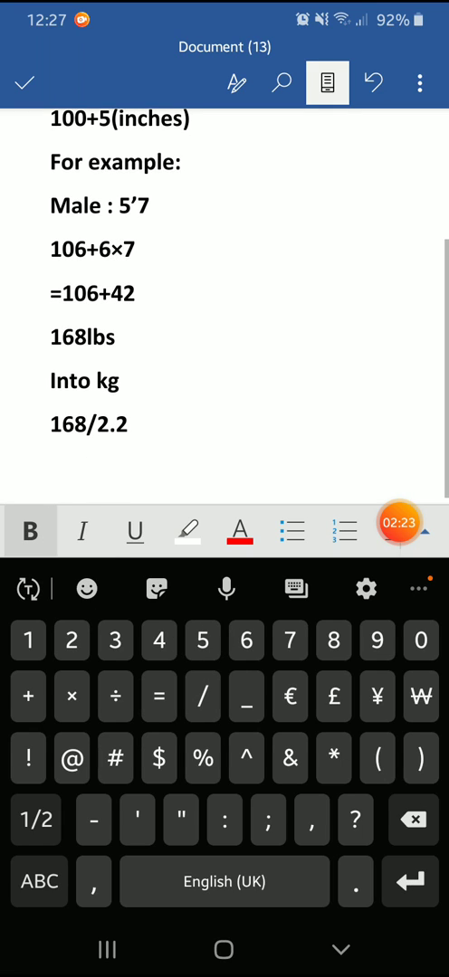
{"action": "type", "text": "67kg"}
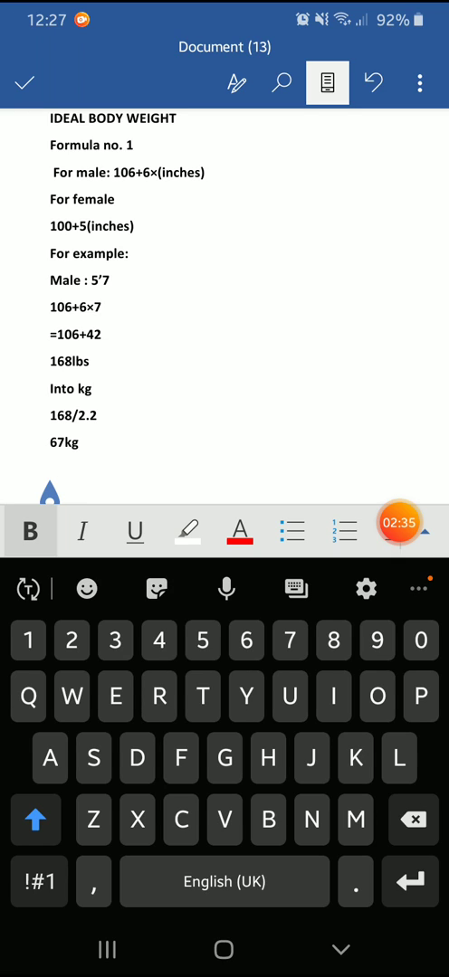
Add 'Now formula no. 2' with 'For men: 50+2.3 (inches)'.
{"action": "type", "text": "Now"}
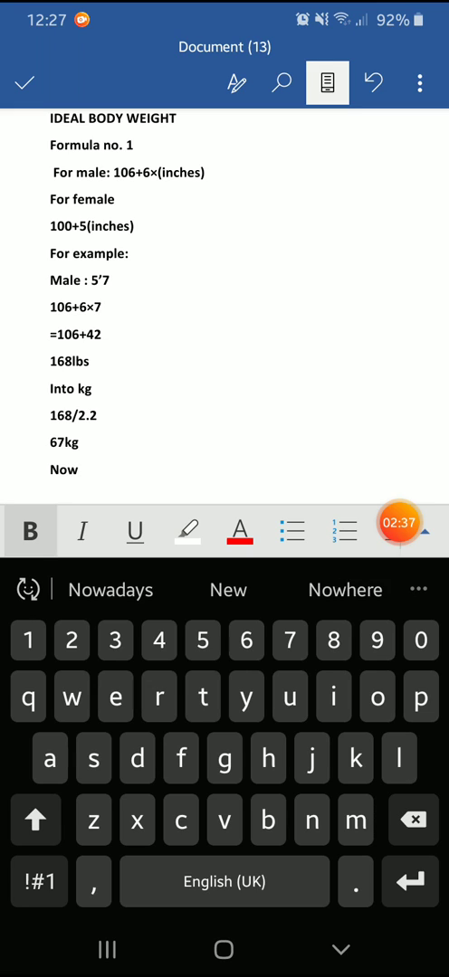
{"action": "type", "text": "formula"}
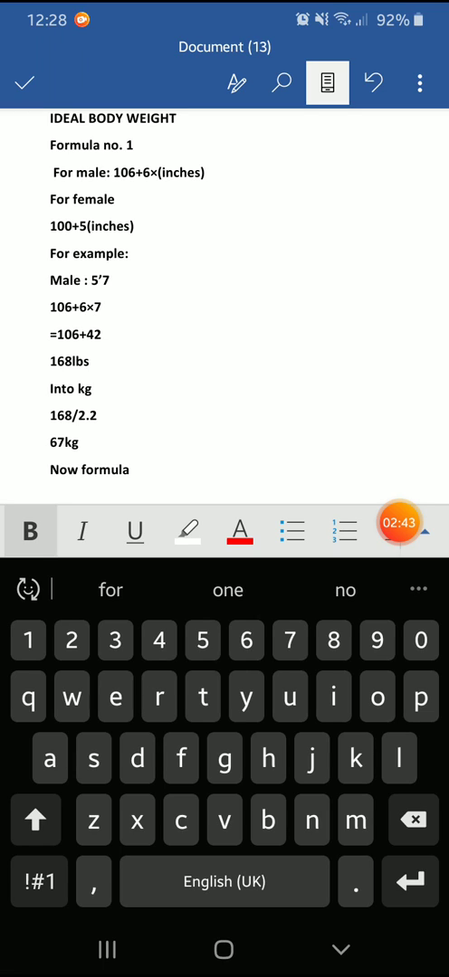
{"action": "left_click", "coordinate": [127, 471]}
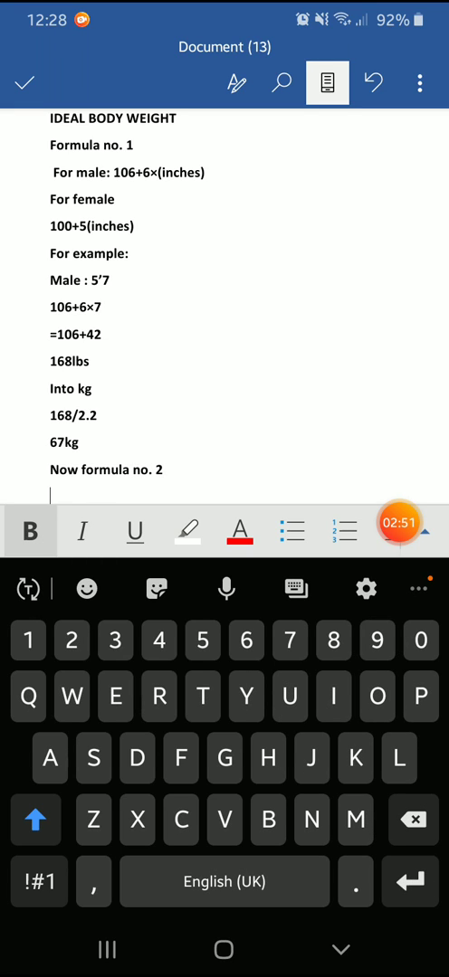
{"action": "type", "text": "For men: 50"}
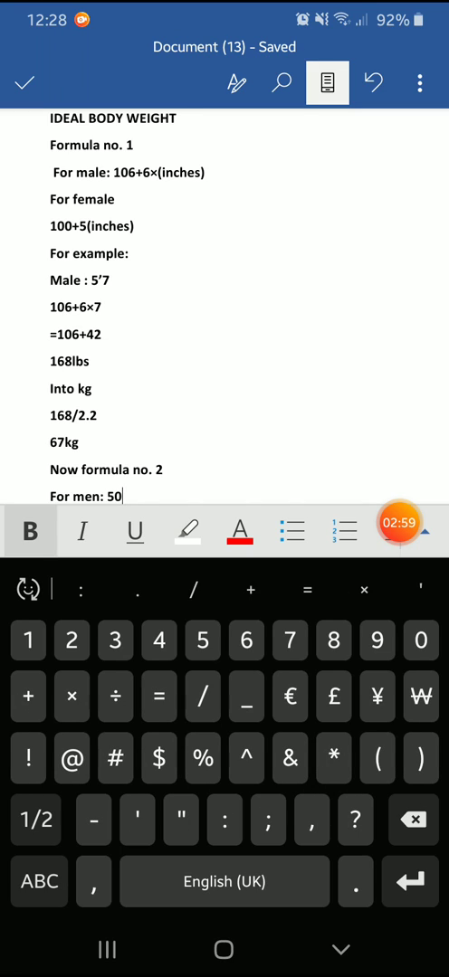
{"action": "type", "text": "+2."}
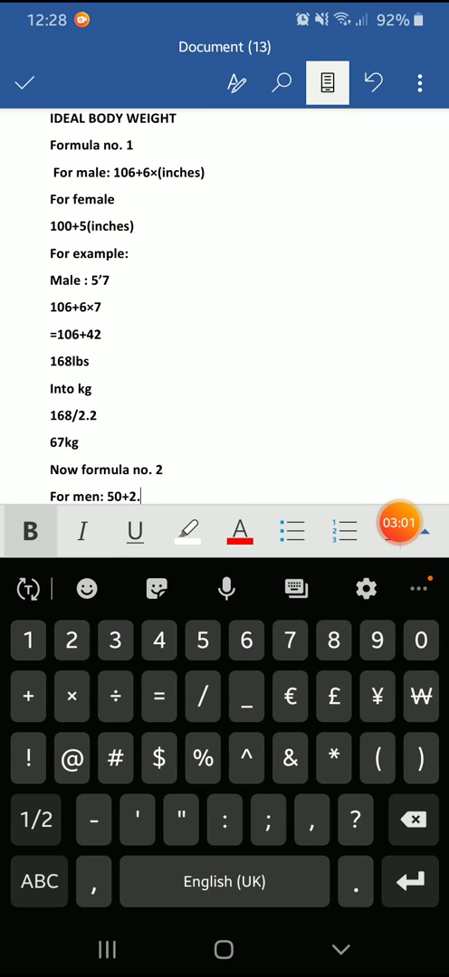
{"action": "type", "text": "3"}
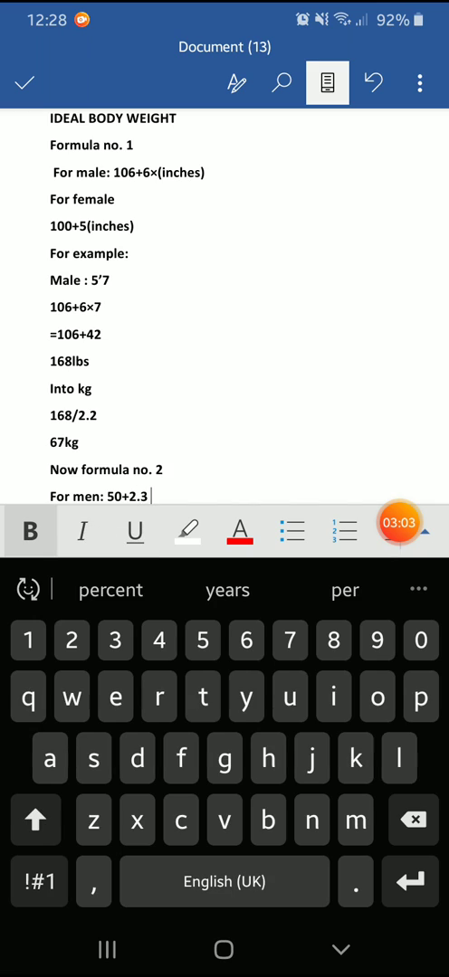
{"action": "type", "text": "(inches"}
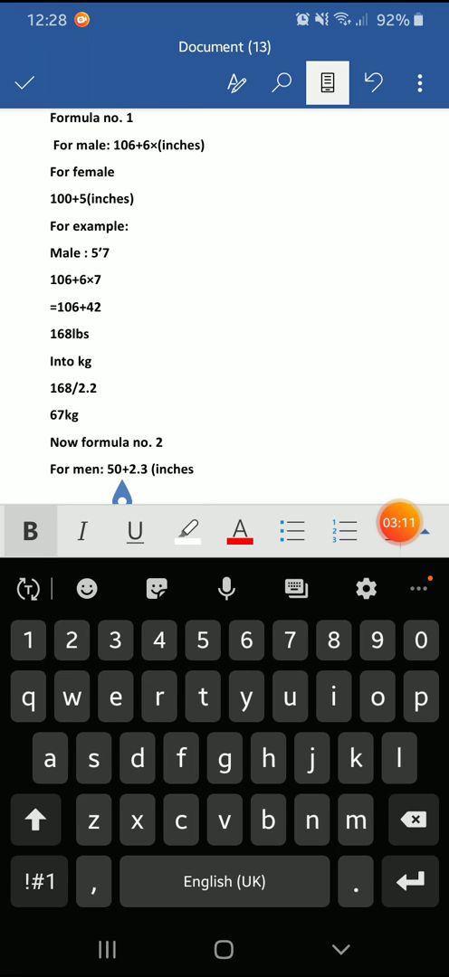
{"action": "left_click", "coordinate": [38, 881]}
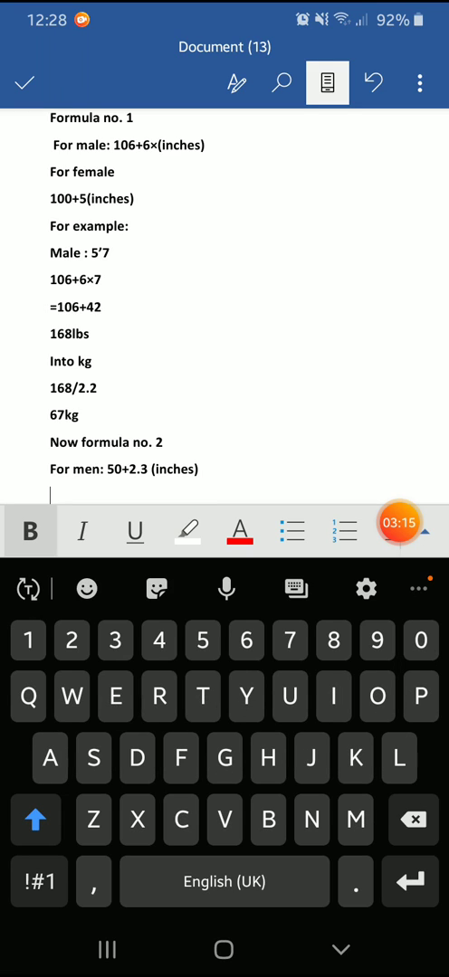
Add 'For females: 4.5+2.3 (inches)', correcting the misspelt word females.
{"action": "type", "text": "For"}
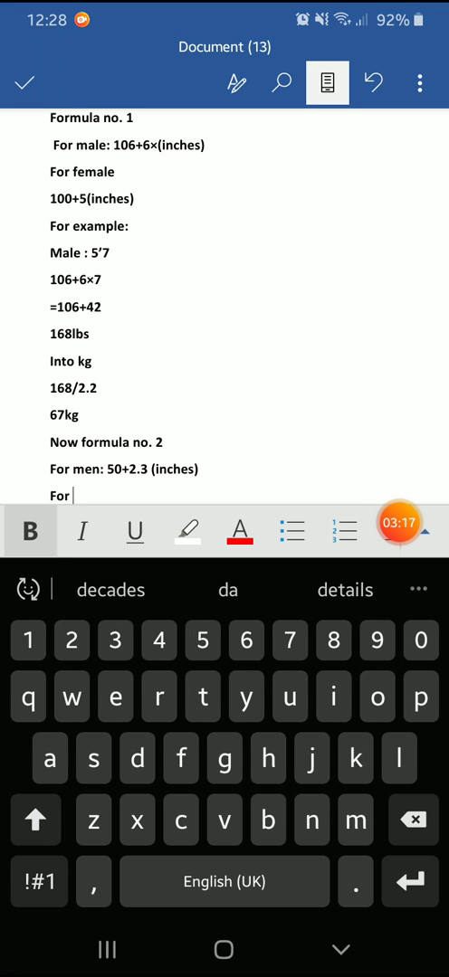
{"action": "type", "text": "frnales"}
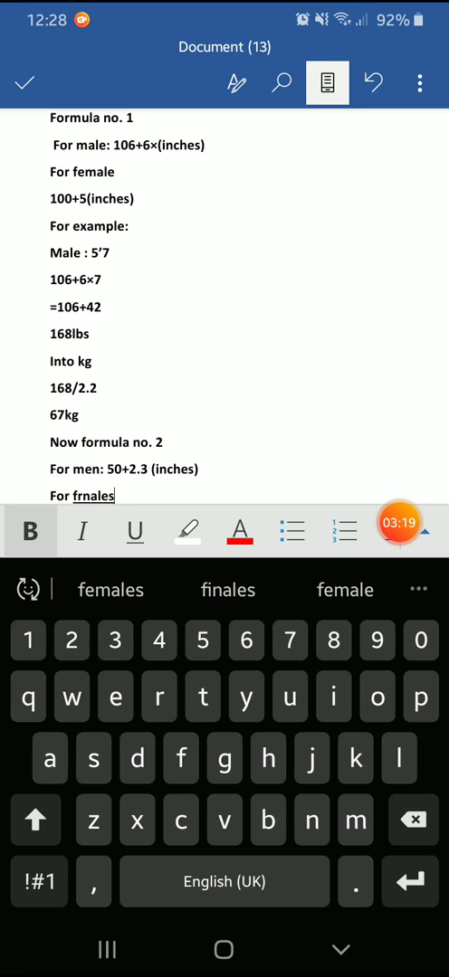
{"action": "left_click", "coordinate": [108, 590]}
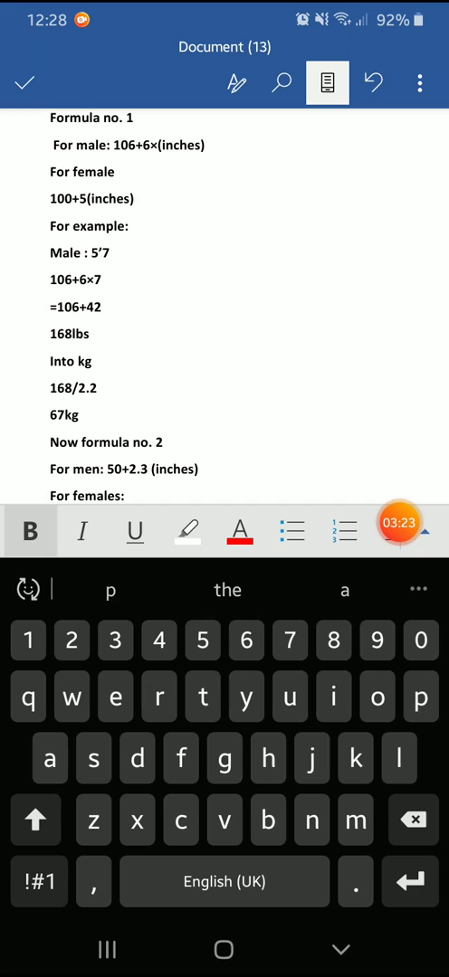
{"action": "type", "text": "4."}
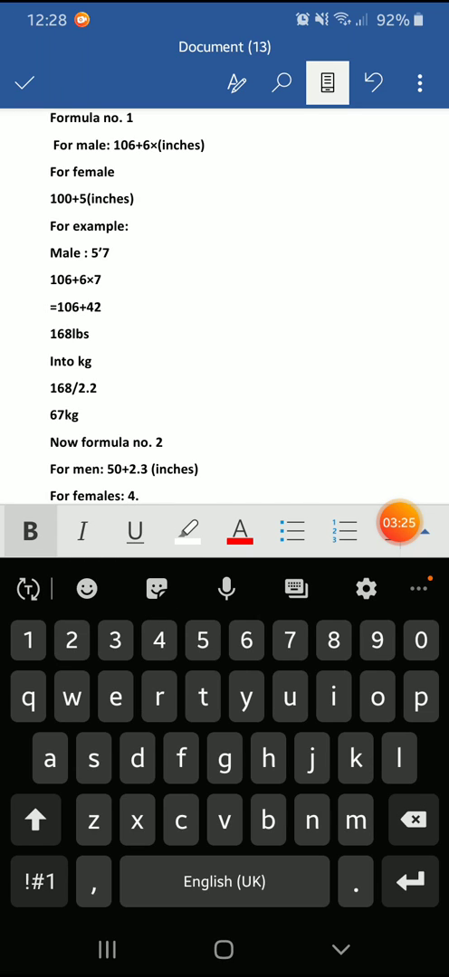
{"action": "type", "text": "t"}
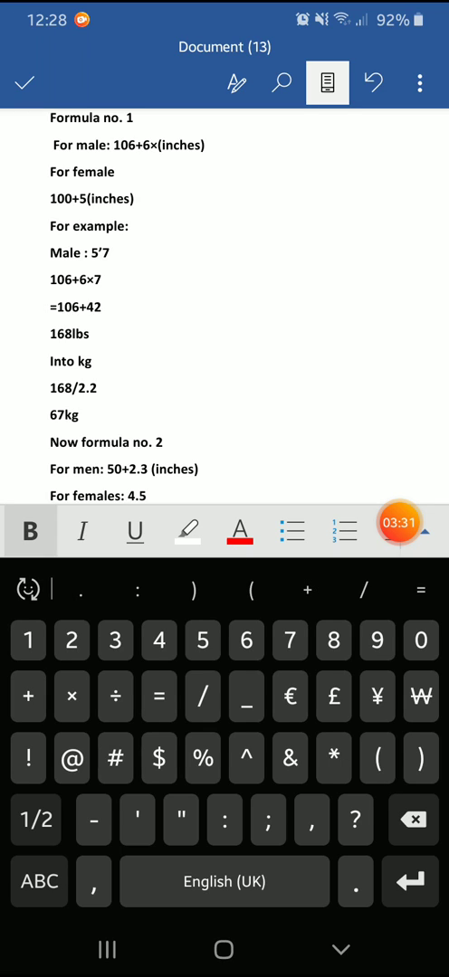
{"action": "type", "text": "+2.3"}
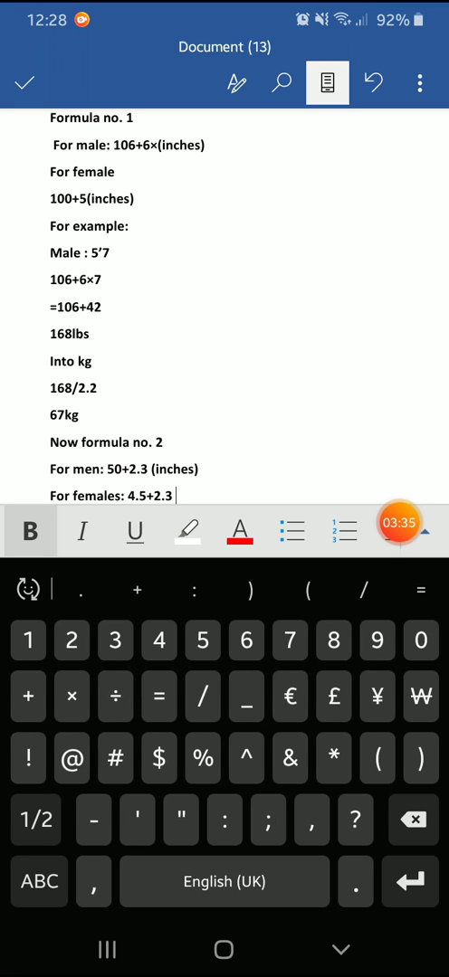
{"action": "type", "text": "inches"}
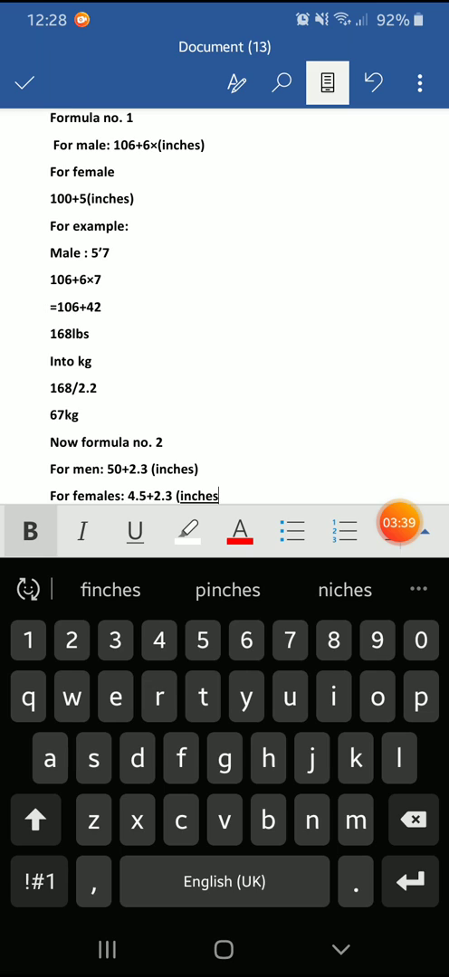
{"action": "left_click", "coordinate": [38, 881]}
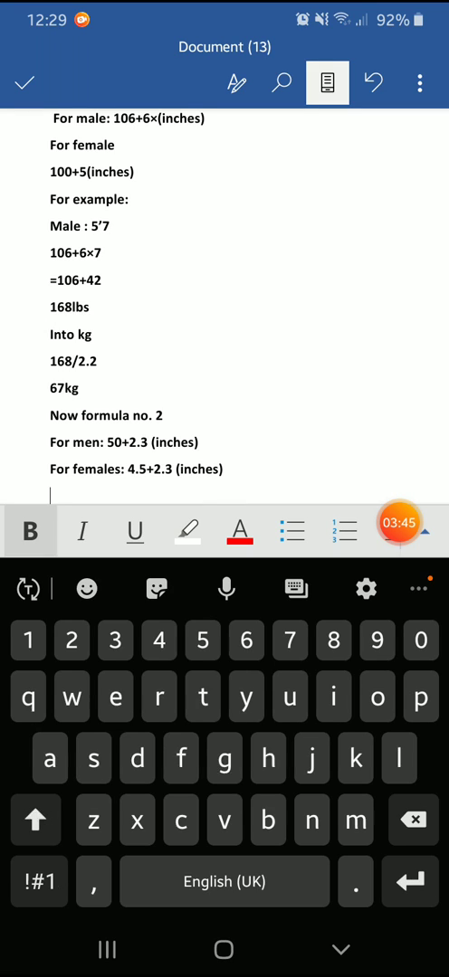
Add 'For example:' and the subject line '5'7 male'.
{"action": "left_click", "coordinate": [37, 820]}
{"action": "type", "text": "For exam"}
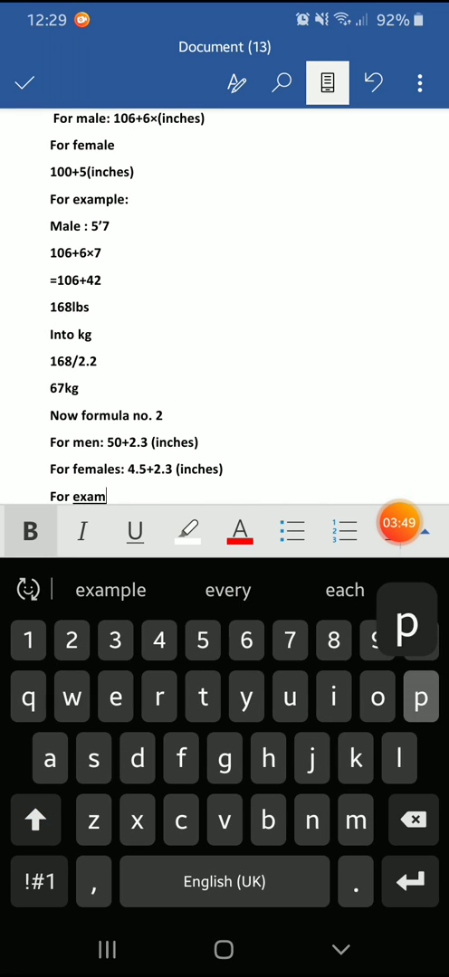
{"action": "left_click", "coordinate": [109, 590]}
{"action": "type", "text": "5"}
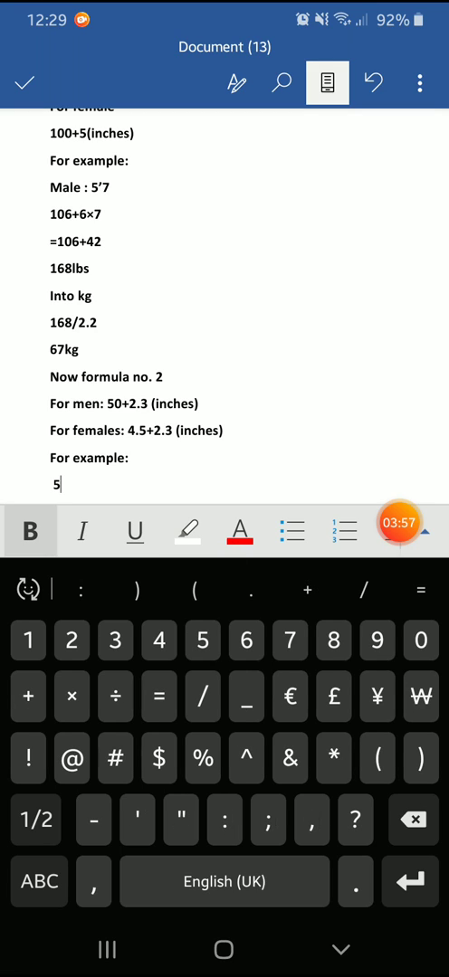
{"action": "type", "text": "'7"}
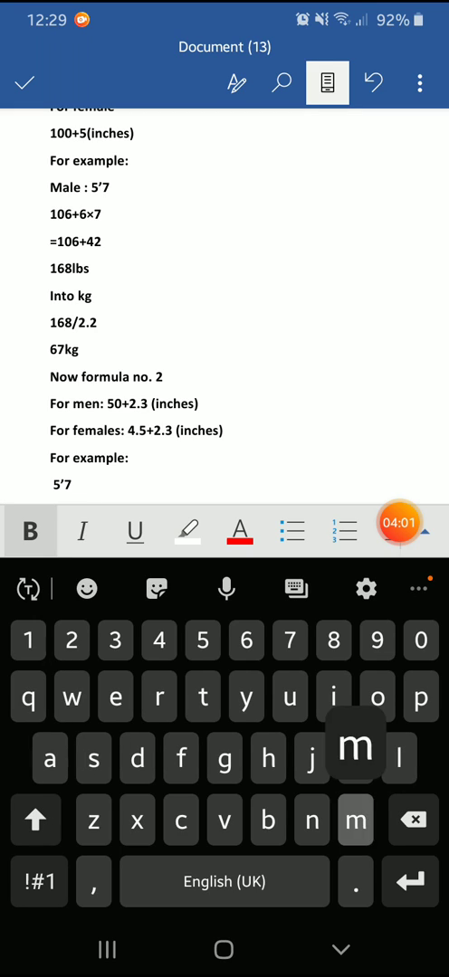
{"action": "type", "text": "male"}
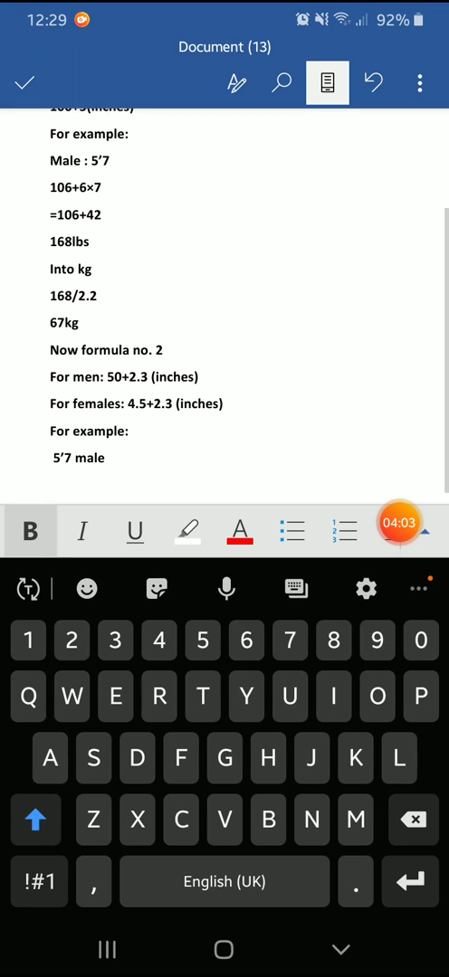
{"action": "left_click", "coordinate": [38, 882]}
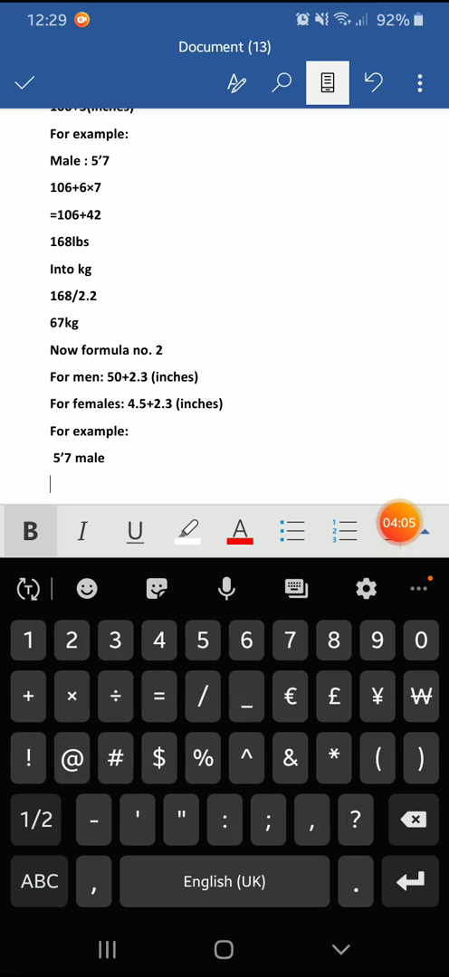
Write the calculation =50+2.3×7 and begin the 66.1 result.
{"action": "type", "text": "="}
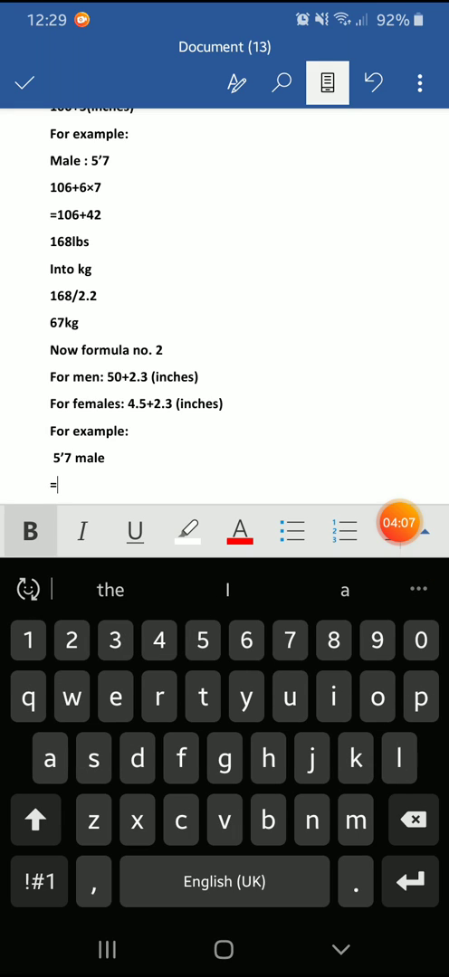
{"action": "type", "text": "50"}
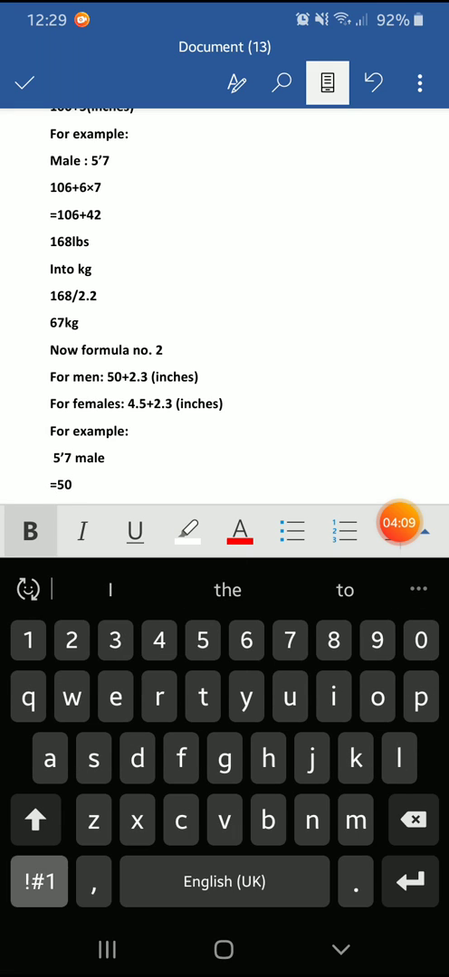
{"action": "type", "text": "+"}
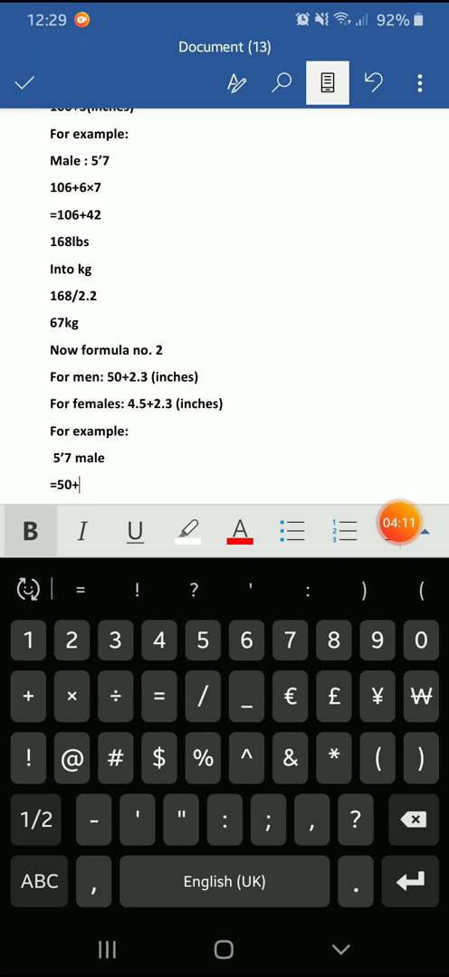
{"action": "type", "text": "2.3×7"}
{"action": "type", "text": "= "}
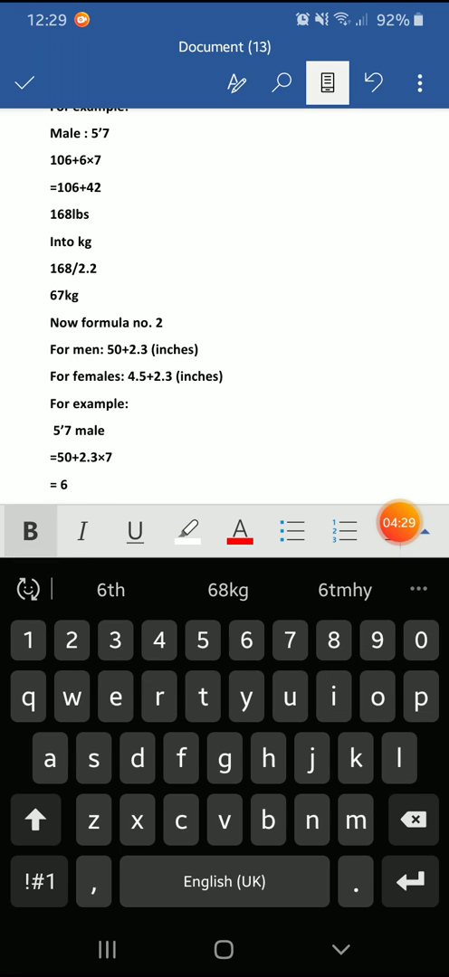
{"action": "type", "text": "6.1 kg"}
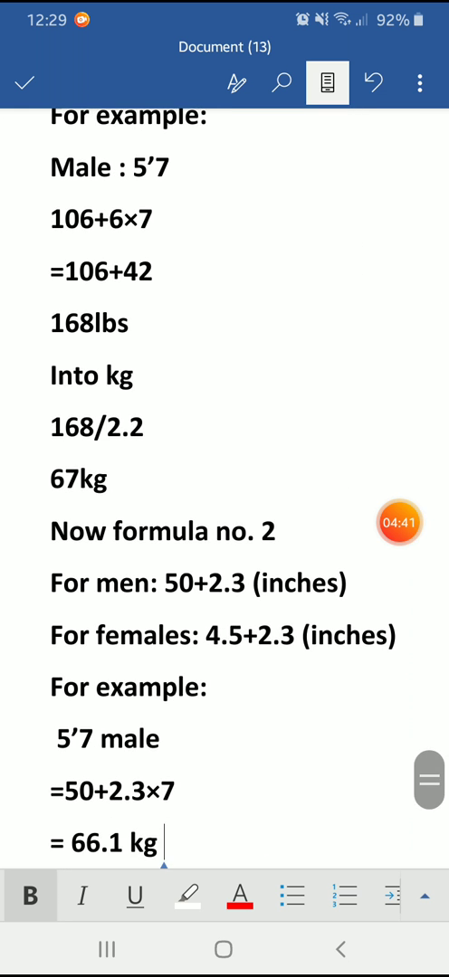
Scroll the document to review the finished '= 66.1 kg' result line.
{"action": "scroll", "scroll_direction": "up", "scroll_amount": 3}
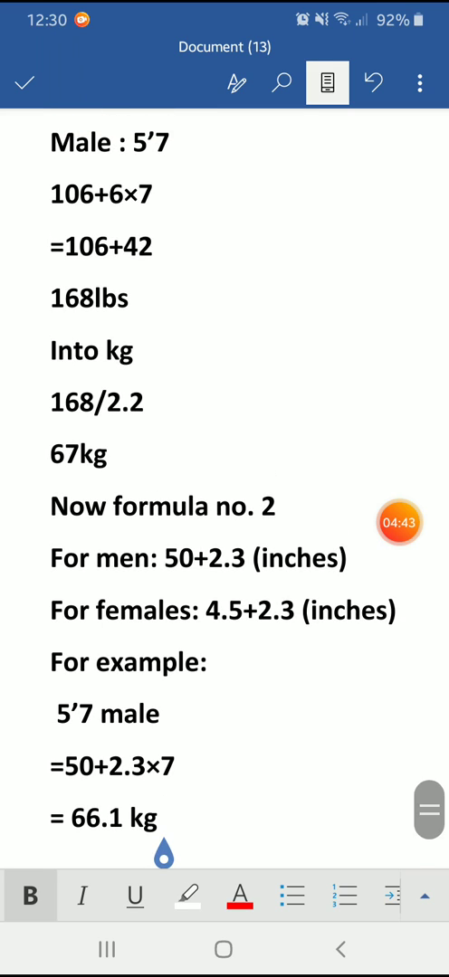